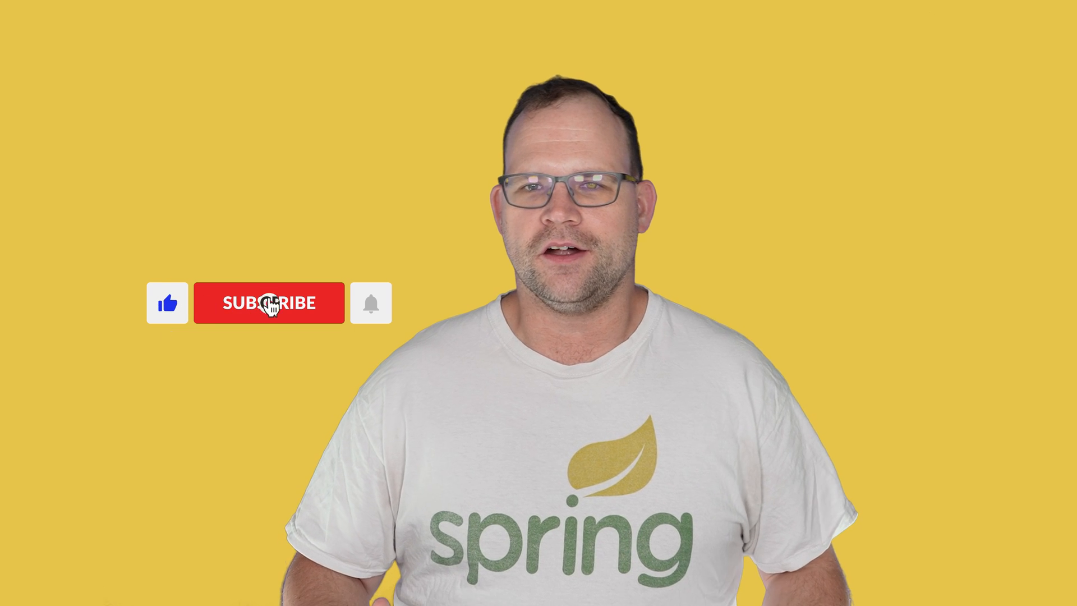
{"action": "left_click", "coordinate": [269, 303]}
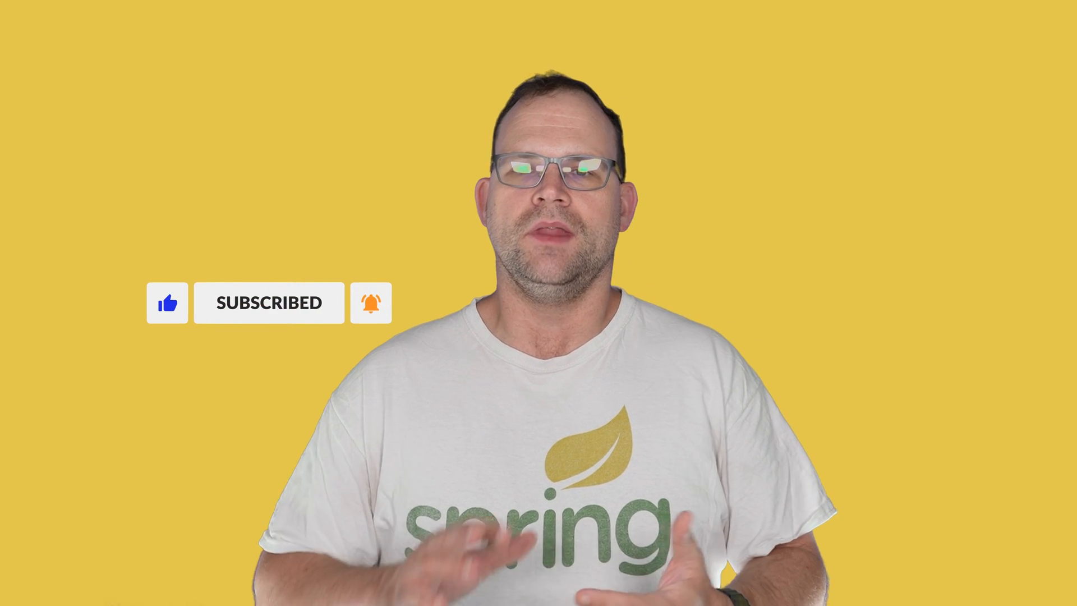